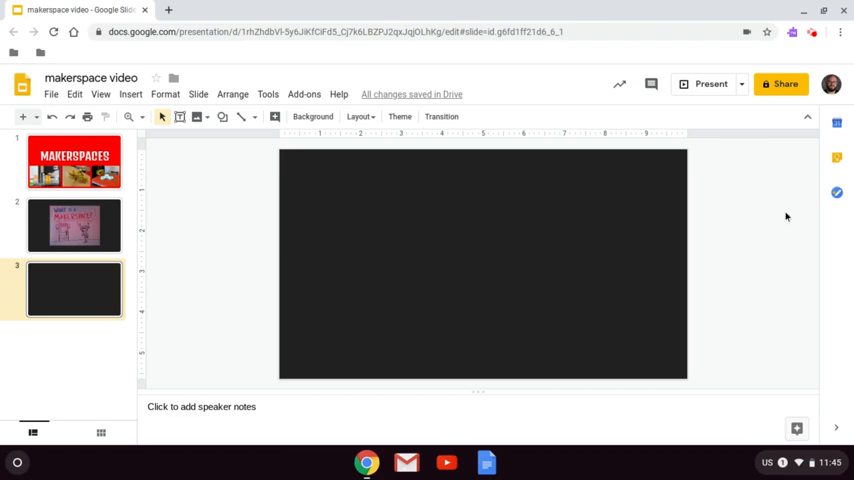
{"action": "mouse_move", "coordinate": [616, 308]}
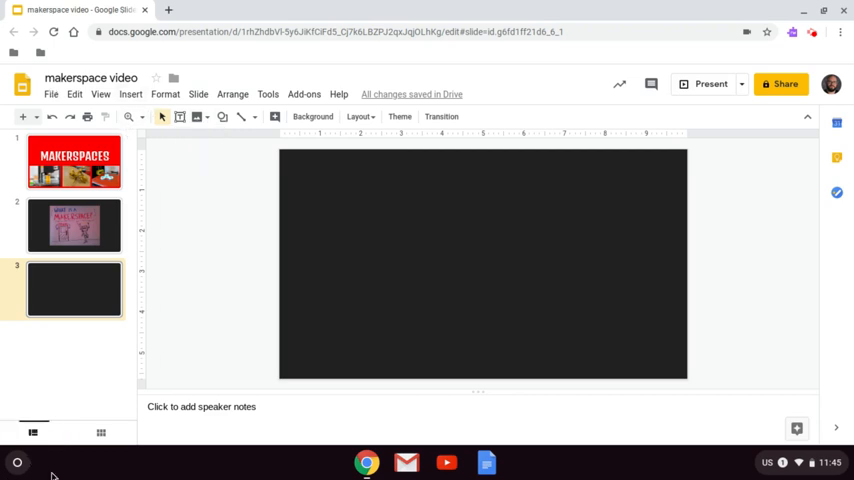
Record a roughly ten-second webcam clip in Camera's Video mode, then close Camera.
{"action": "left_click", "coordinate": [16, 462]}
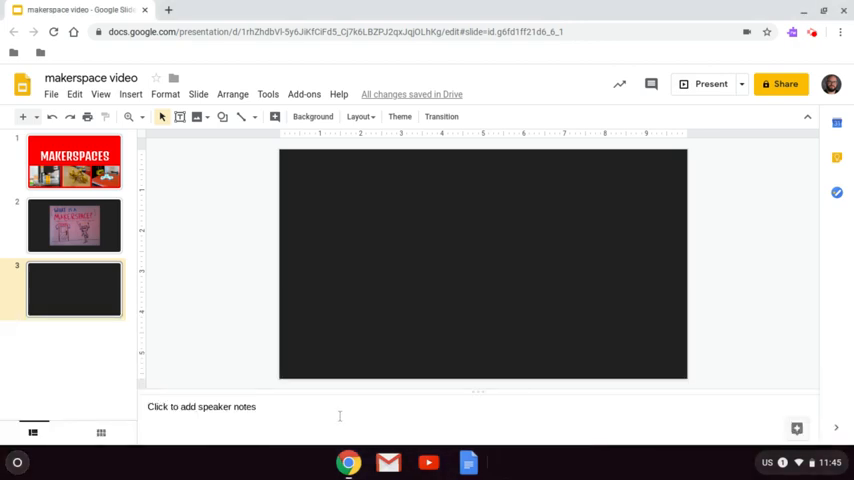
{"action": "left_click", "coordinate": [505, 462]}
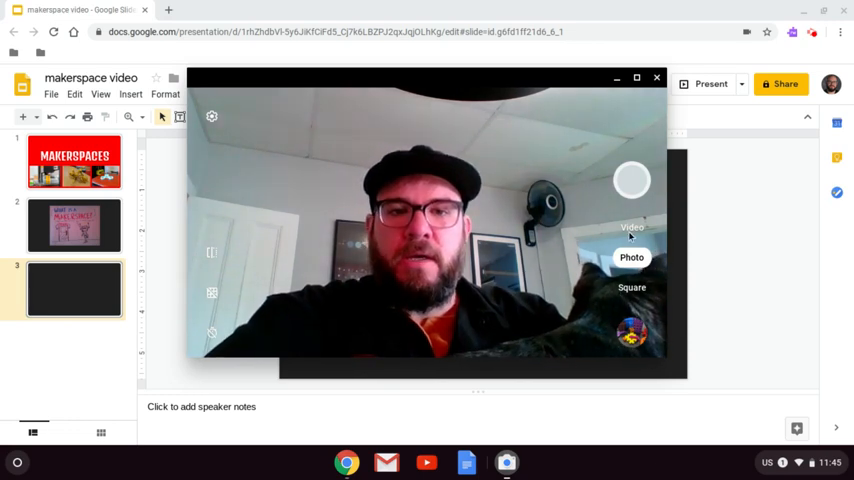
{"action": "left_click", "coordinate": [632, 227]}
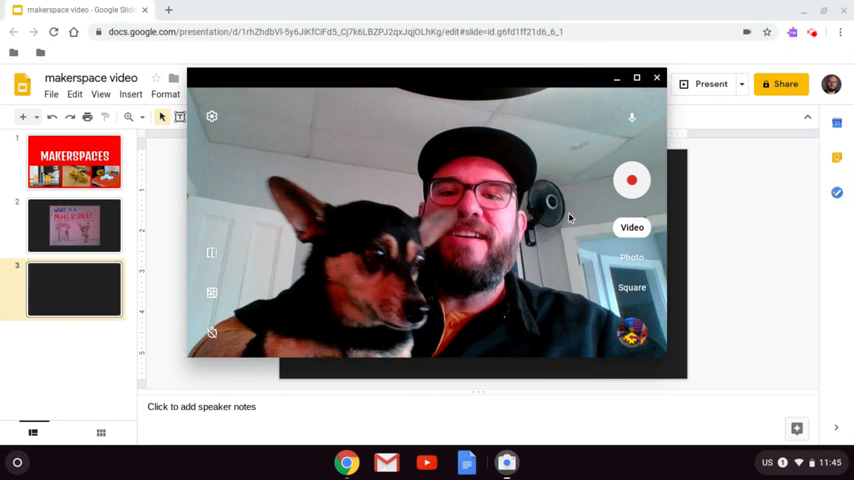
{"action": "left_click", "coordinate": [631, 180]}
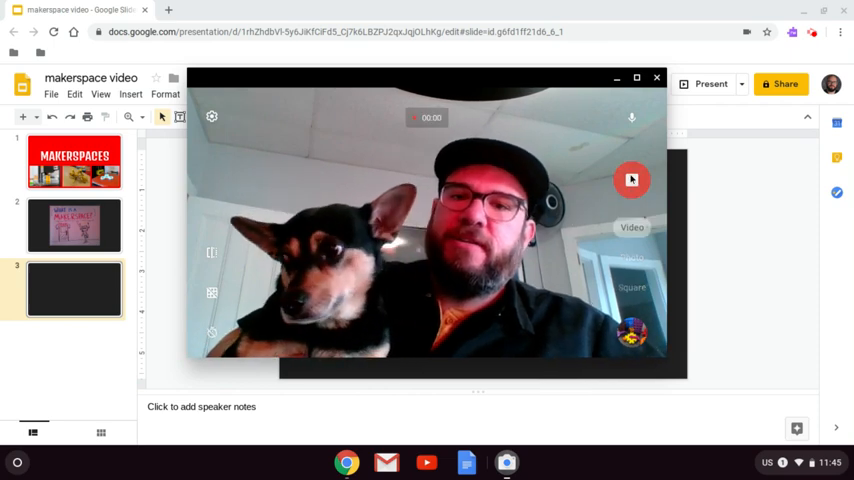
{"action": "left_click", "coordinate": [631, 180]}
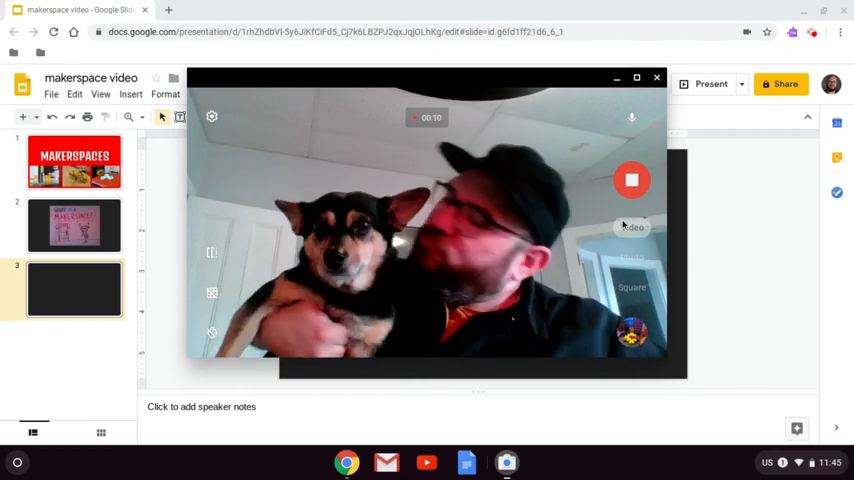
{"action": "left_click", "coordinate": [631, 180]}
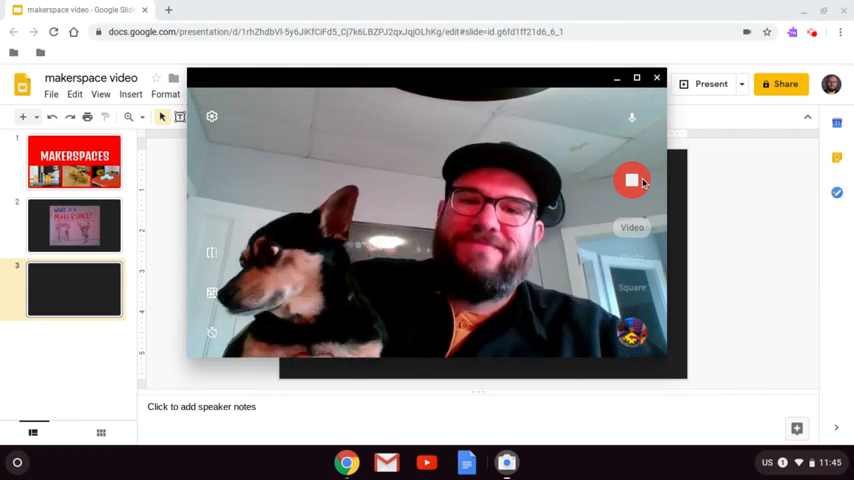
{"action": "left_click", "coordinate": [631, 180]}
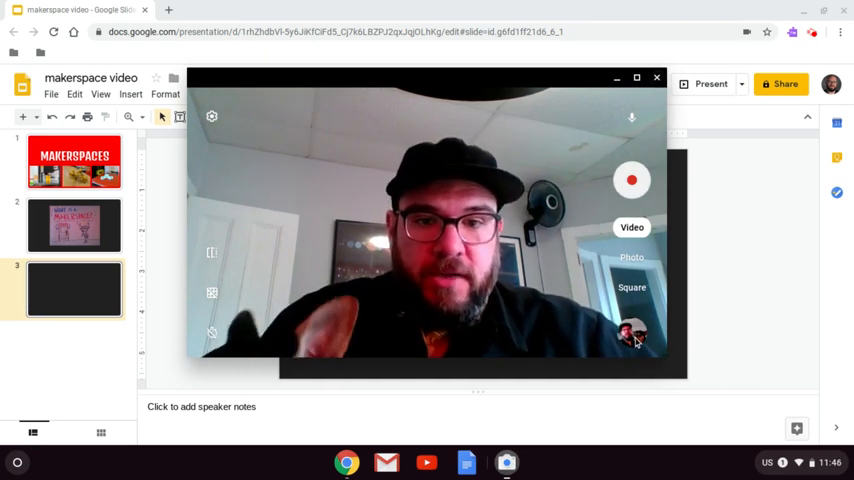
{"action": "left_click", "coordinate": [657, 77]}
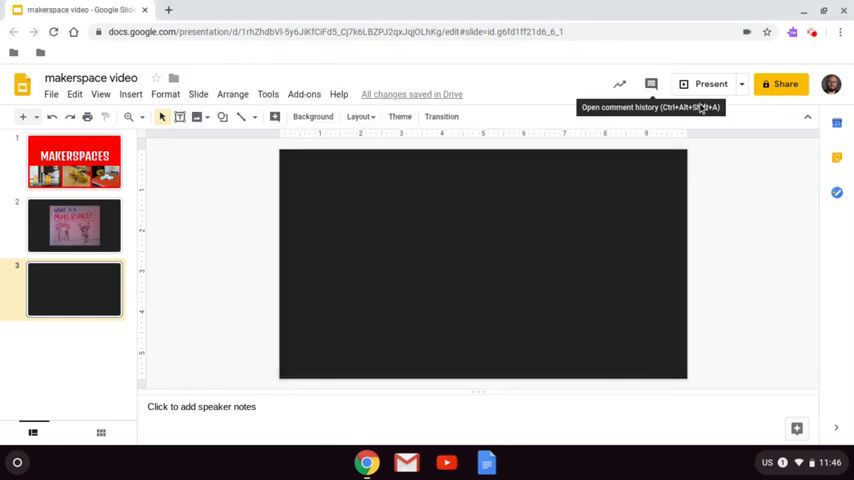
Open the system app launcher over the MAKERSPACES presentation.
{"action": "left_click", "coordinate": [74, 162]}
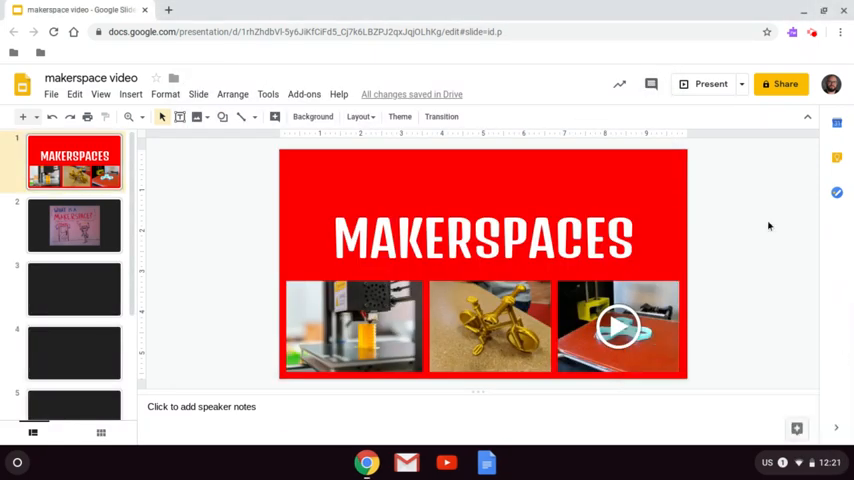
{"action": "mouse_move", "coordinate": [778, 222]}
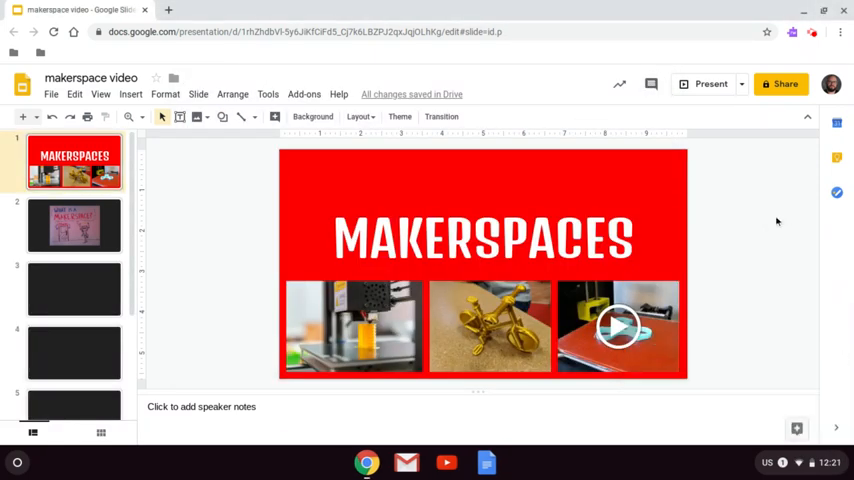
{"action": "mouse_move", "coordinate": [766, 232]}
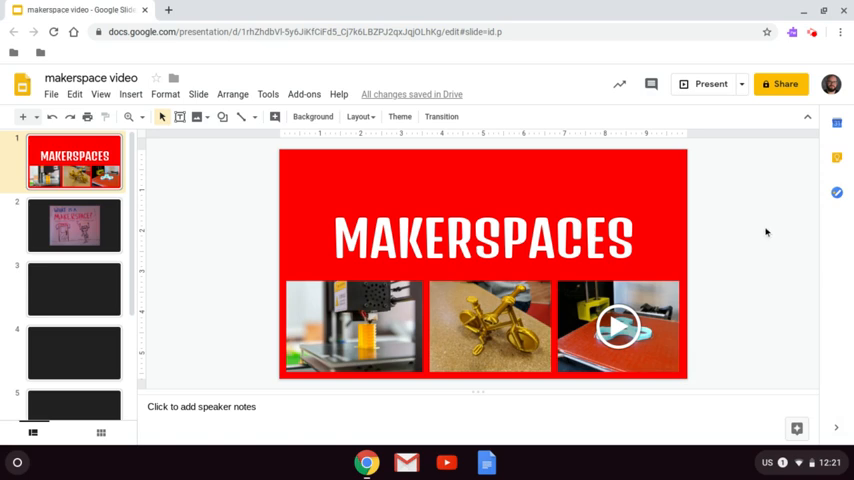
{"action": "mouse_move", "coordinate": [238, 291]}
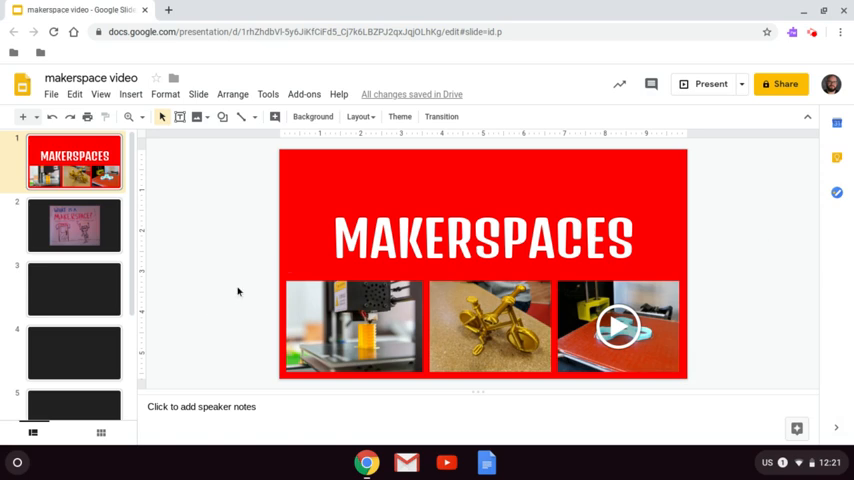
{"action": "mouse_move", "coordinate": [8, 474]}
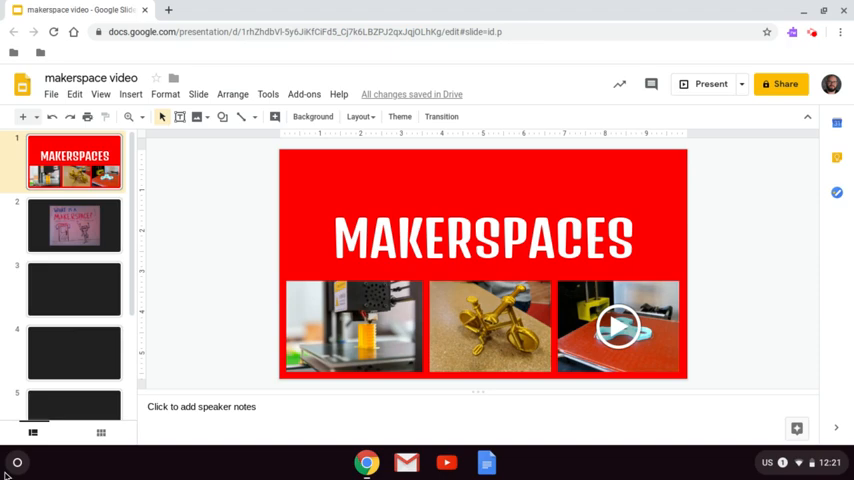
{"action": "left_click", "coordinate": [16, 462]}
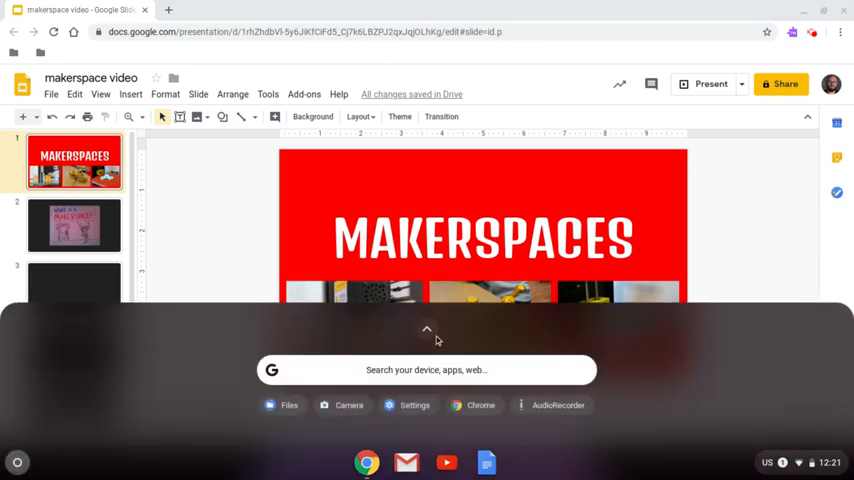
Move video02201220.mkv from Downloads into My Drive > Makerspace Presentation and open that folder.
{"action": "left_click", "coordinate": [427, 328]}
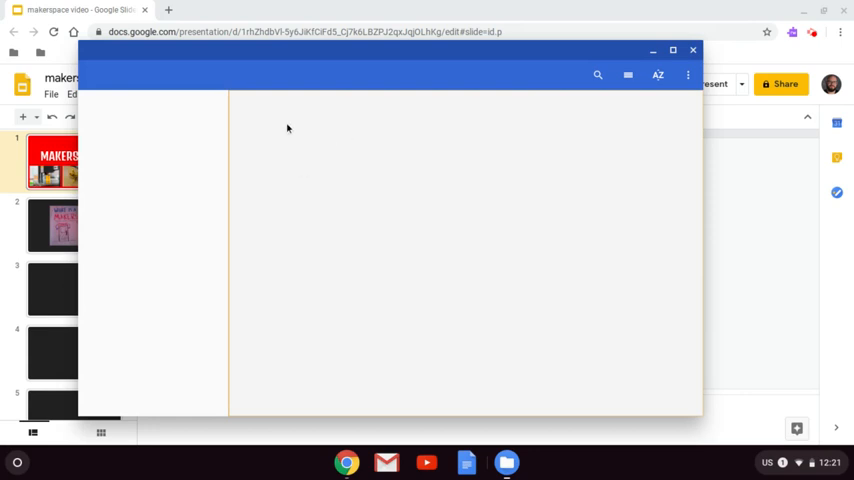
{"action": "left_click", "coordinate": [126, 132]}
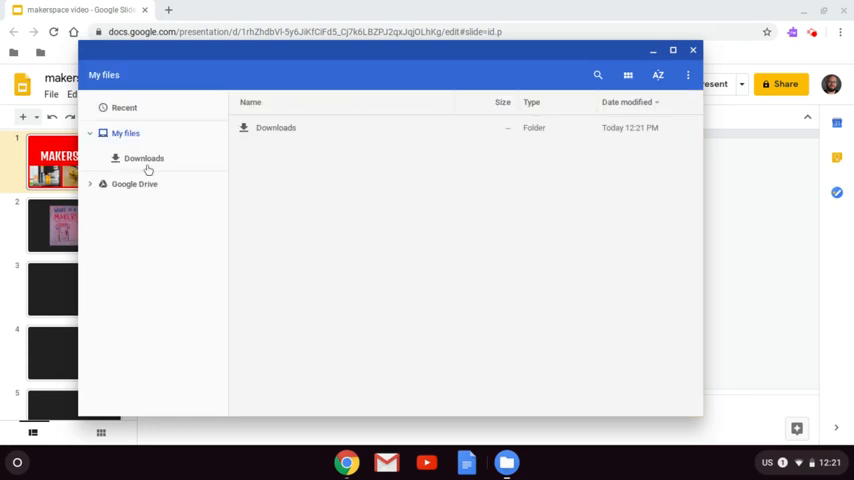
{"action": "left_click", "coordinate": [143, 158]}
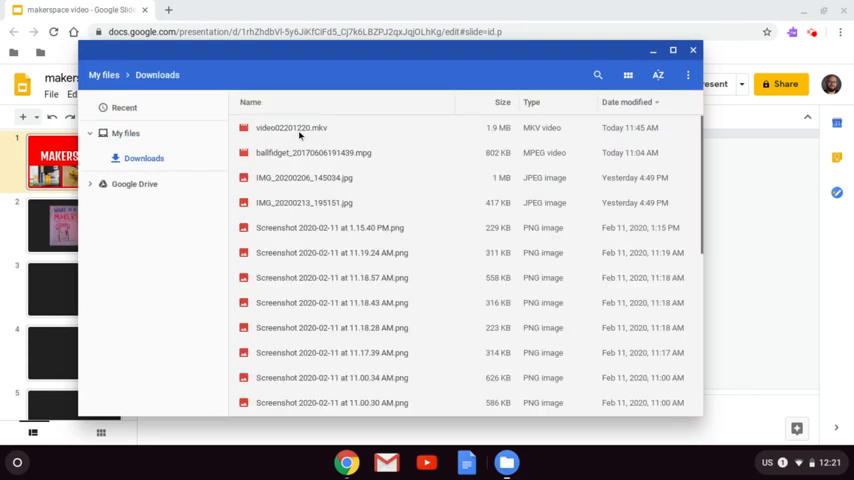
{"action": "left_click", "coordinate": [291, 127]}
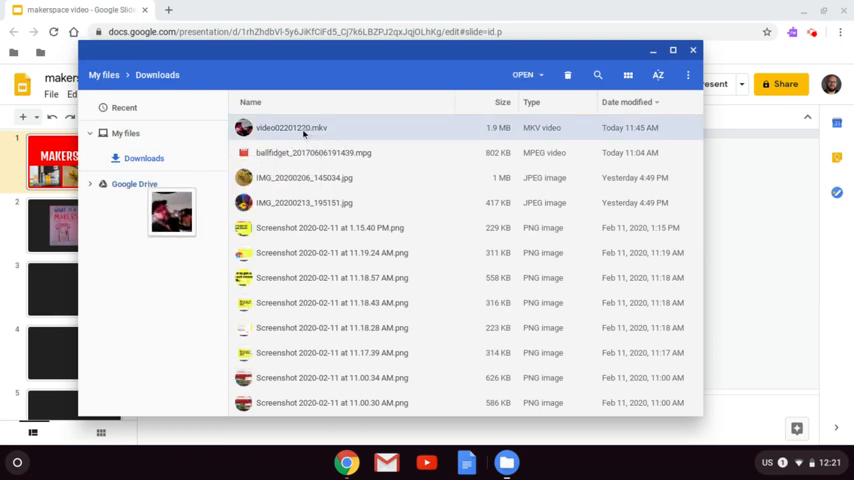
{"action": "left_click", "coordinate": [134, 184]}
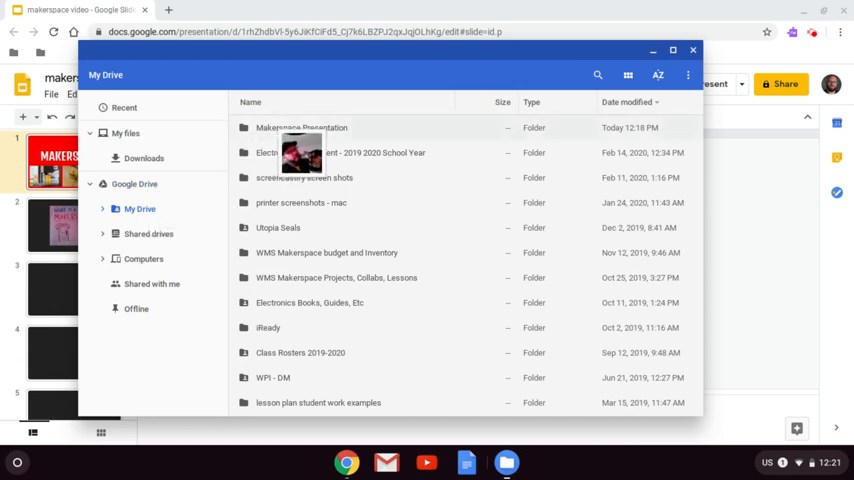
{"action": "double_click", "coordinate": [301, 127]}
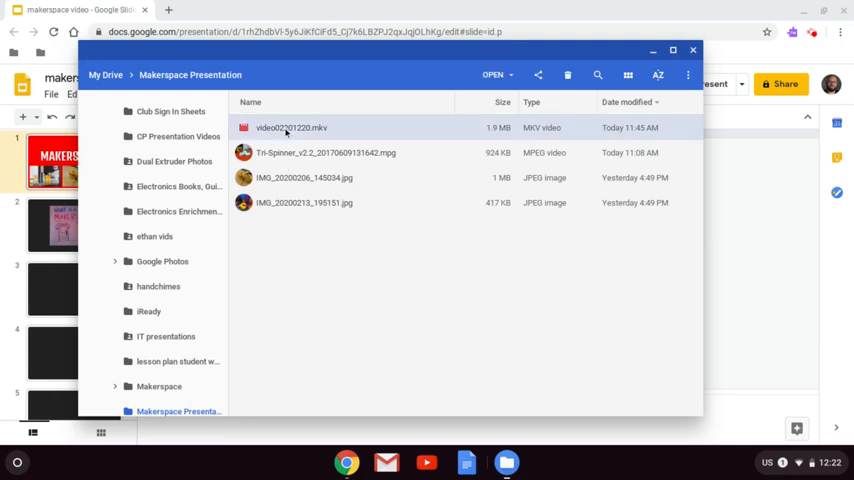
Rename the Drive clip to 'dash interview.mkv' and close Files.
{"action": "right_click", "coordinate": [290, 127]}
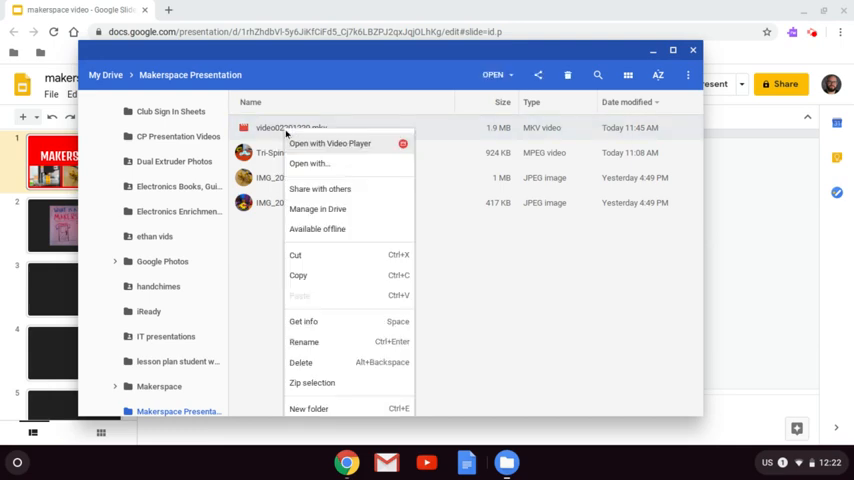
{"action": "mouse_move", "coordinate": [304, 342]}
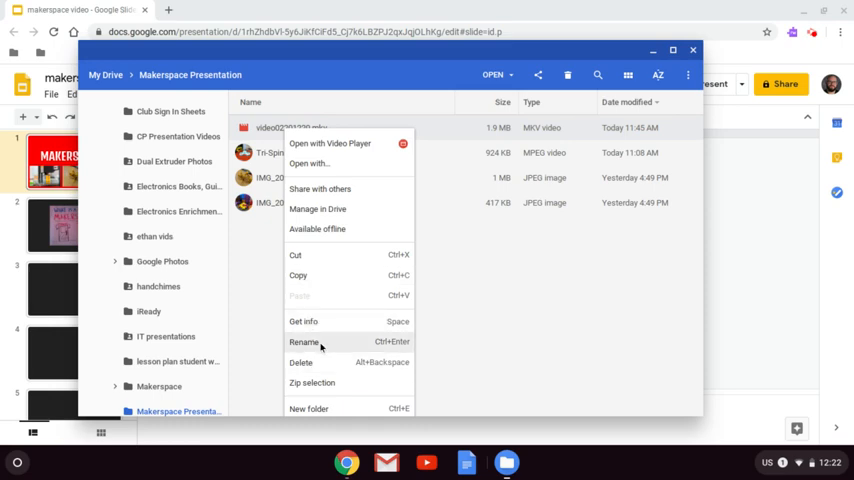
{"action": "left_click", "coordinate": [303, 342]}
{"action": "type", "text": "dash interview"}
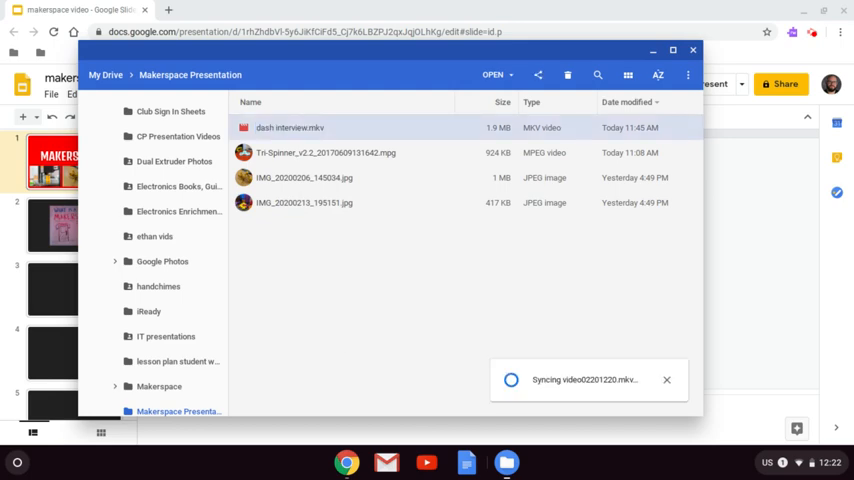
{"action": "left_click", "coordinate": [693, 51]}
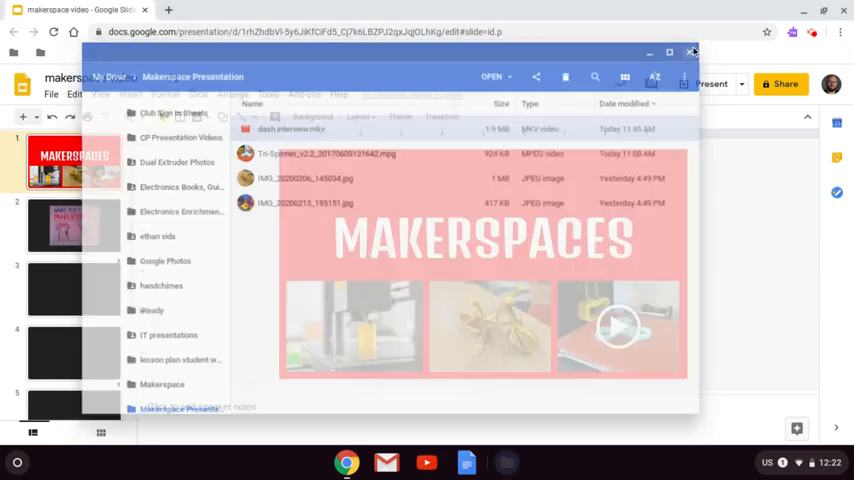
{"action": "left_click", "coordinate": [691, 52]}
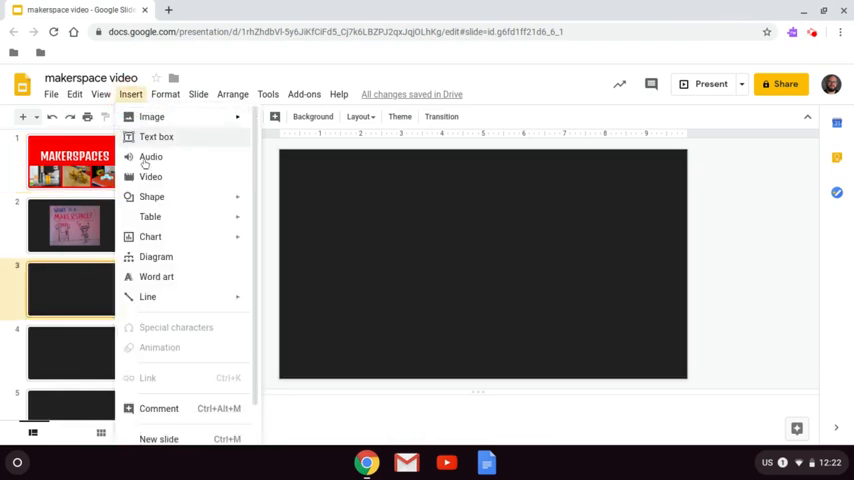
Insert the 'dash interview' video from My Drive onto slide 3.
{"action": "left_click", "coordinate": [150, 176]}
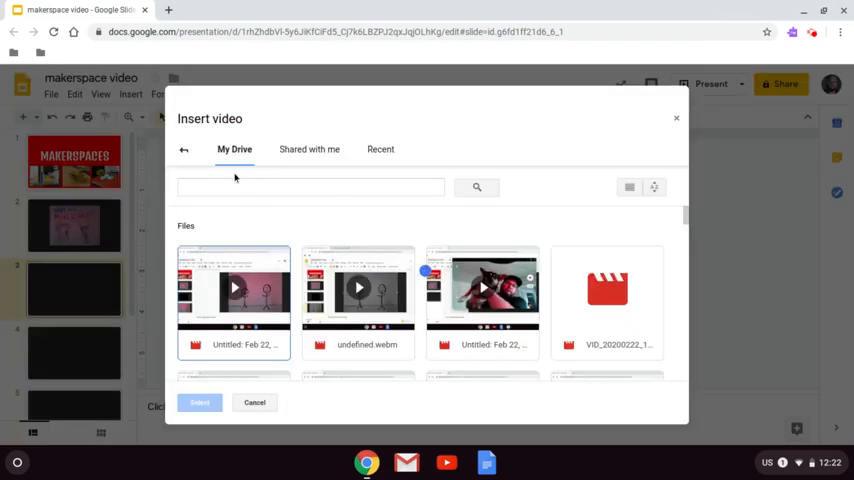
{"action": "type", "text": "dash"}
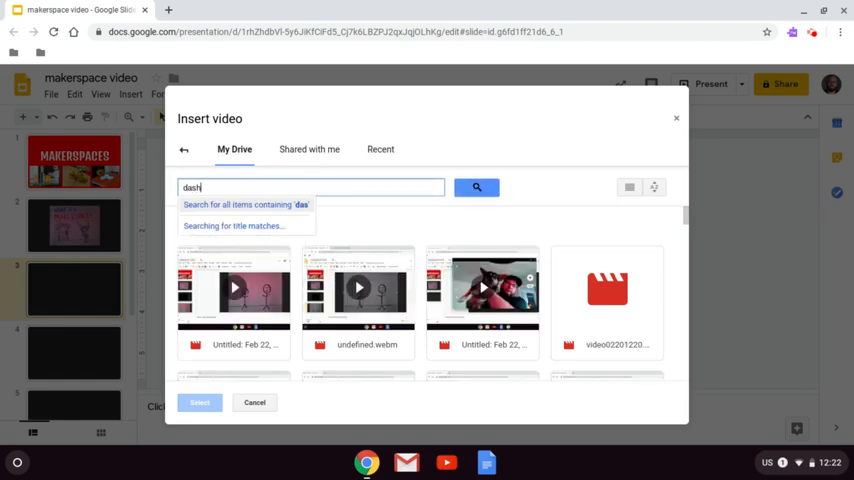
{"action": "type", "text": "interview"}
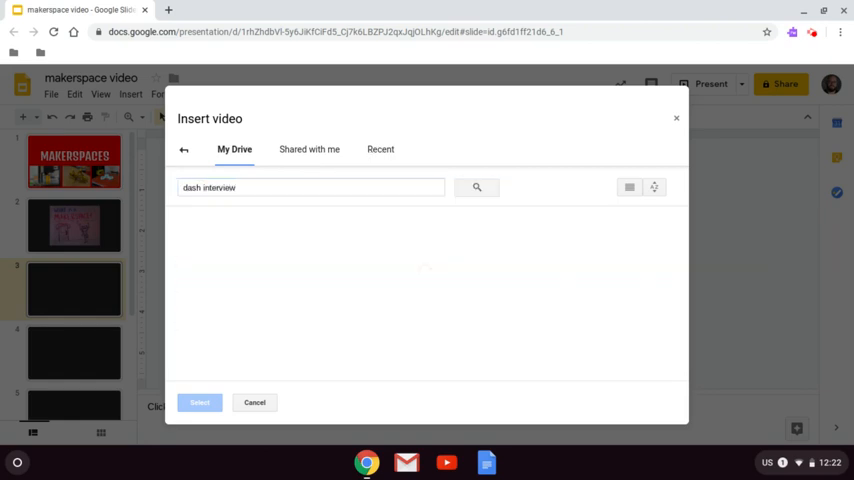
{"action": "left_click", "coordinate": [477, 187]}
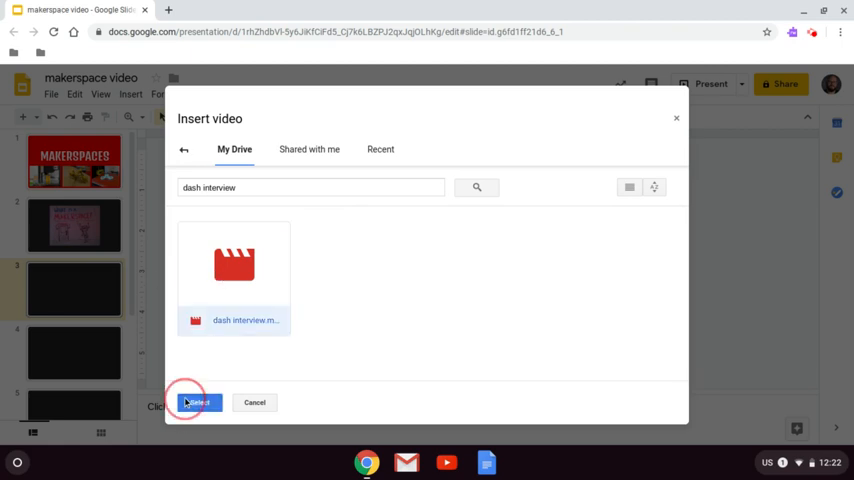
{"action": "left_click", "coordinate": [197, 402]}
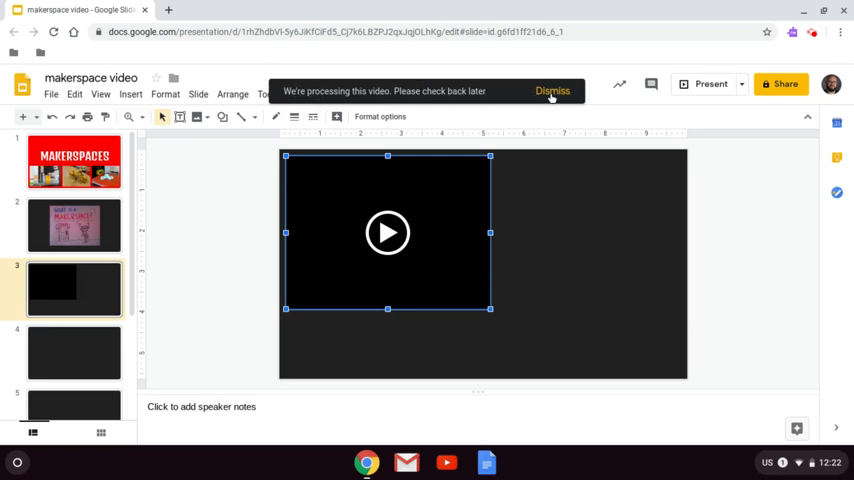
{"action": "mouse_move", "coordinate": [545, 91]}
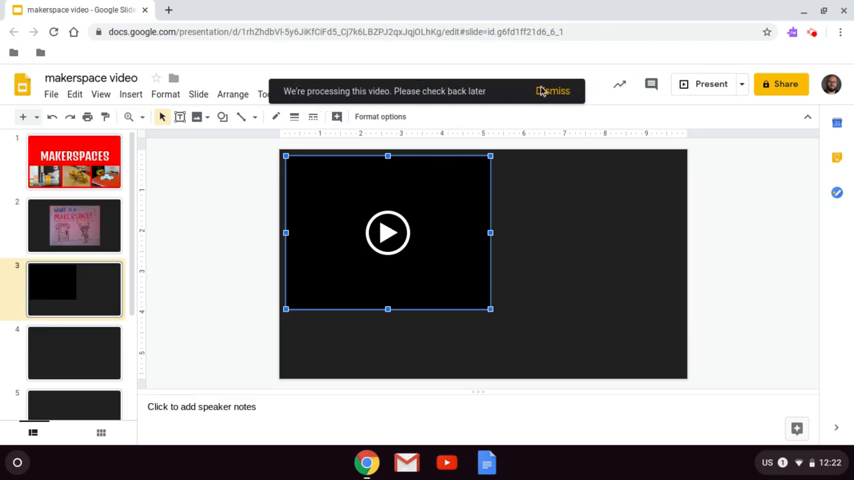
{"action": "mouse_move", "coordinate": [396, 186]}
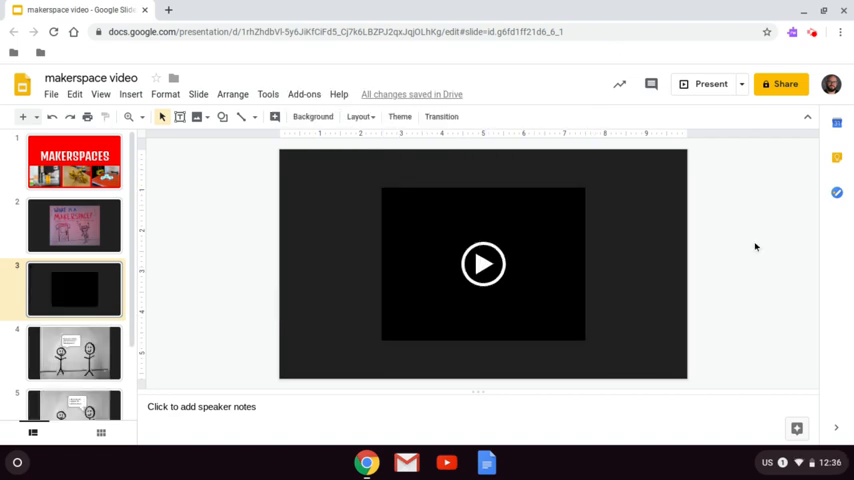
{"action": "mouse_move", "coordinate": [730, 252]}
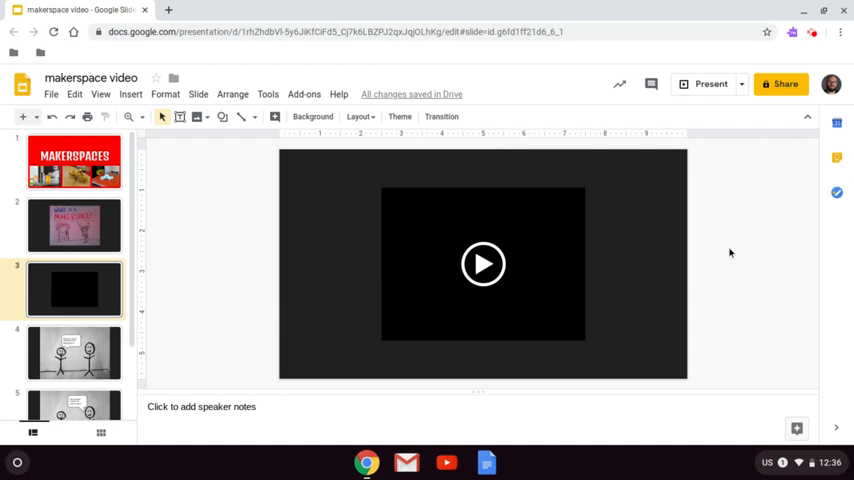
{"action": "mouse_move", "coordinate": [547, 221]}
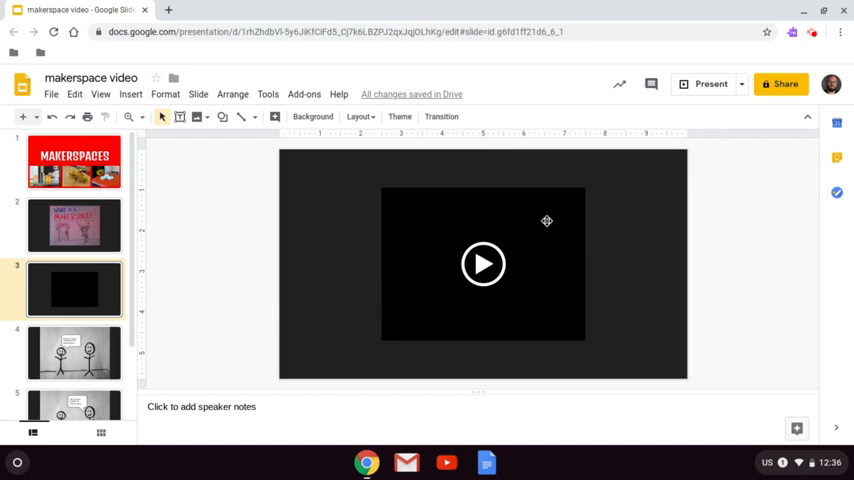
Turn on 'Autoplay when presenting' in the interview video's Video playback format options.
{"action": "left_click", "coordinate": [483, 264]}
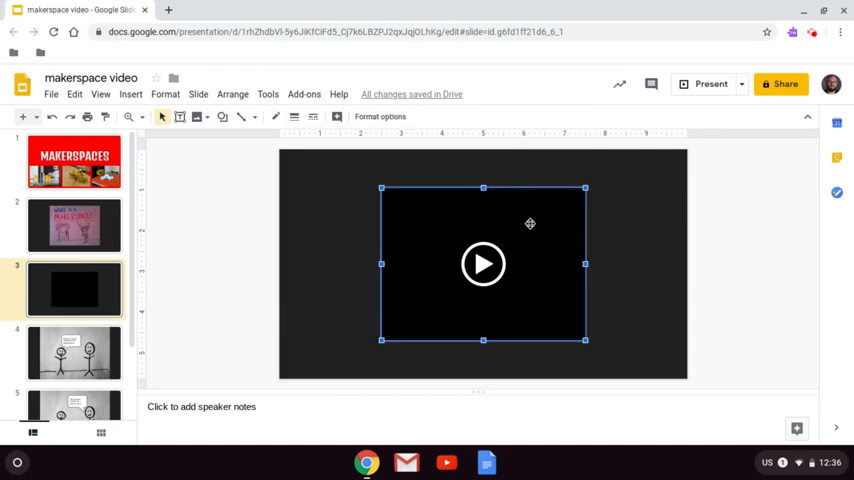
{"action": "left_click", "coordinate": [380, 116]}
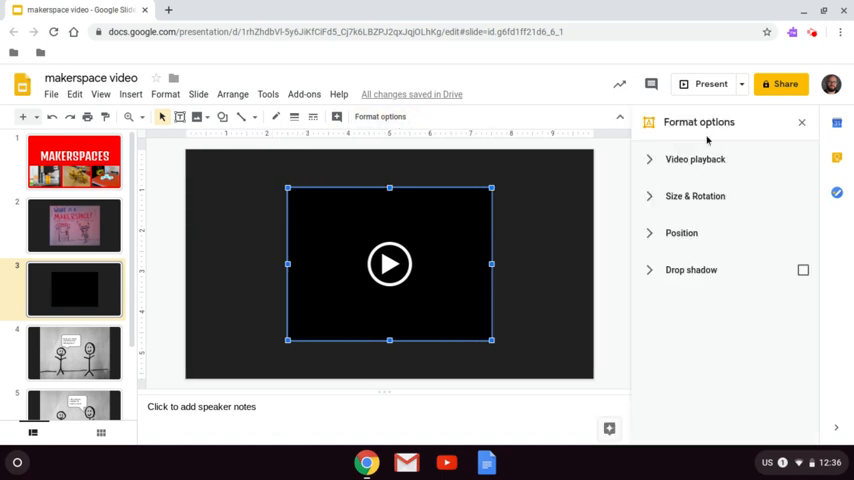
{"action": "left_click", "coordinate": [695, 159]}
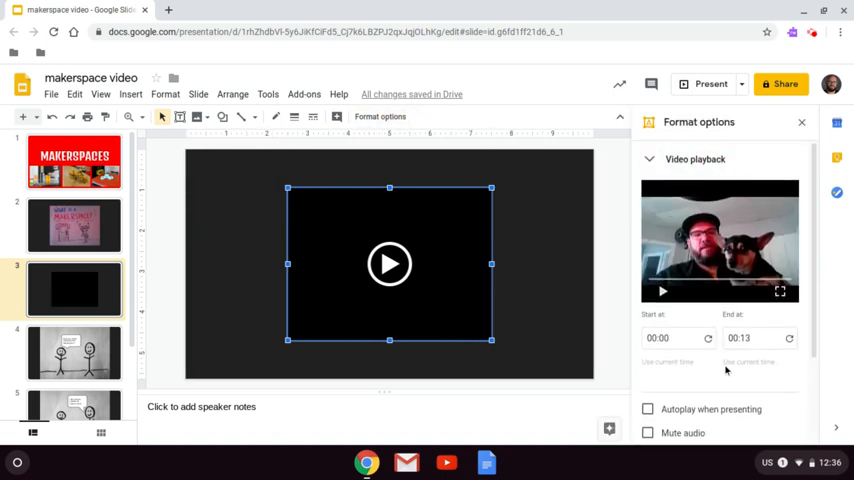
{"action": "left_click", "coordinate": [648, 387]}
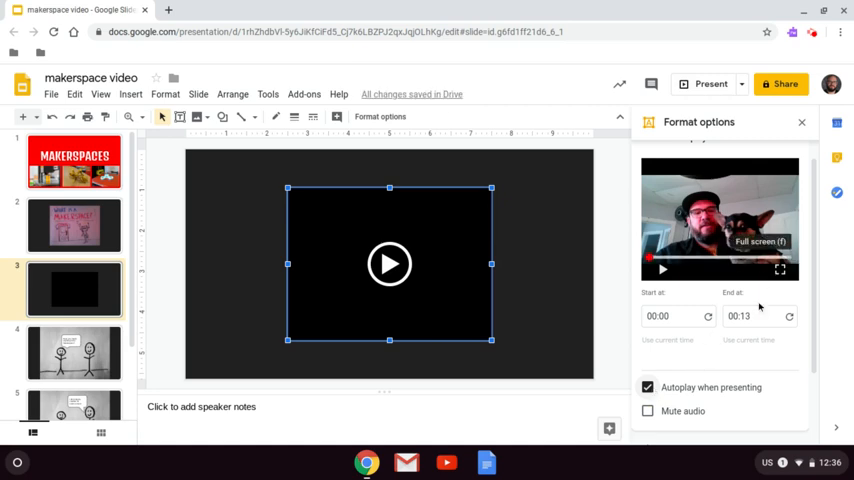
{"action": "mouse_move", "coordinate": [770, 253]}
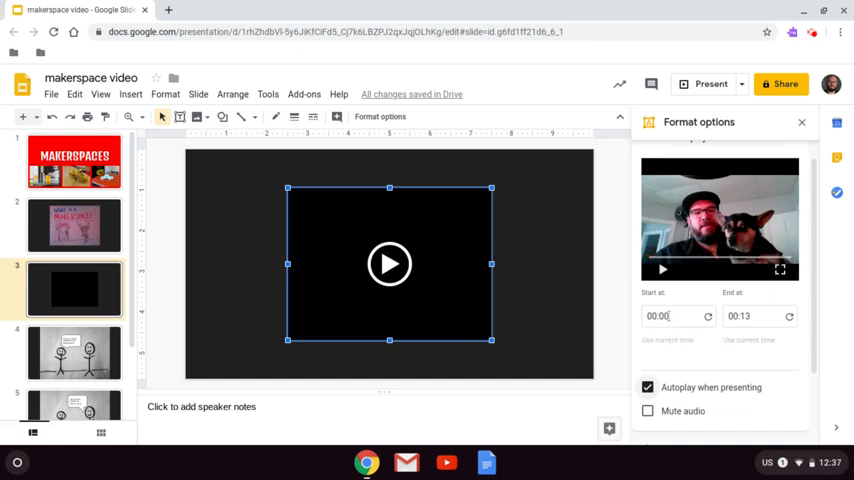
{"action": "left_click", "coordinate": [745, 316]}
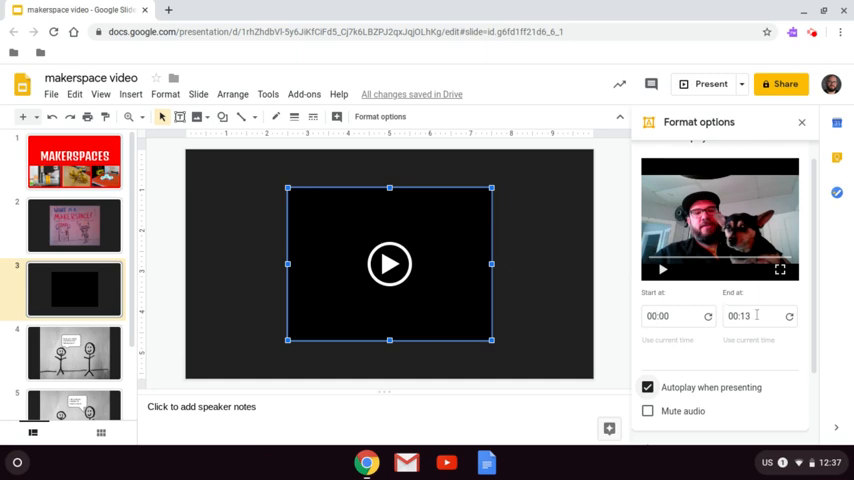
{"action": "scroll", "scroll_direction": "down", "scroll_amount": 3}
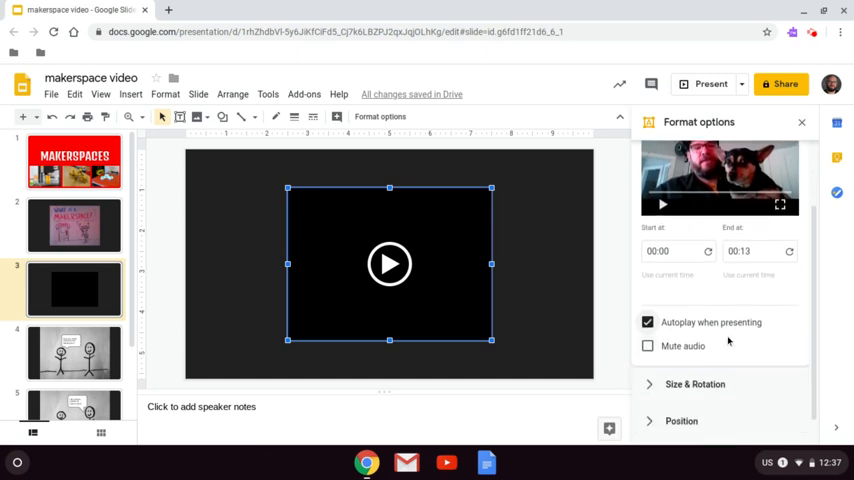